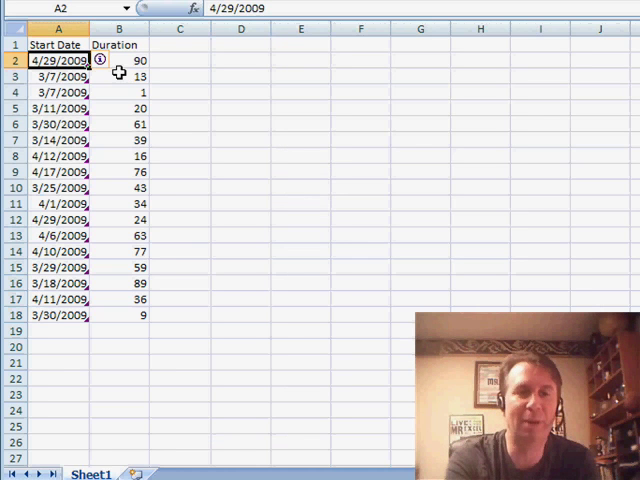
pyautogui.moveTo(184, 130)
pyautogui.write('=')
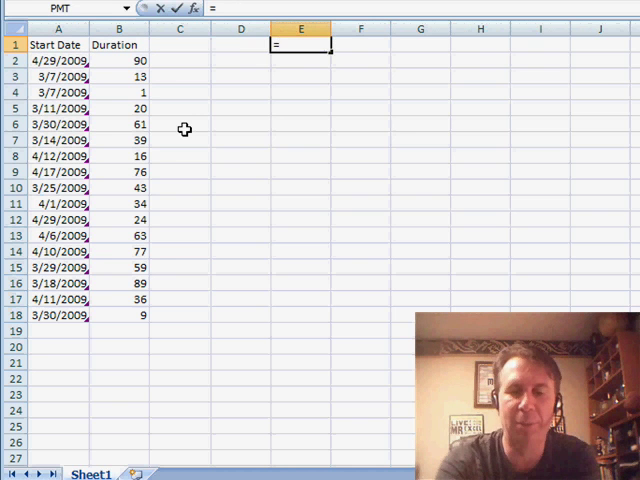
# Enter =(A2+B2)<TODAY() in C2 so the Past Due column returns TRUE/FALSE for each row
pyautogui.write('TODAY()')
pyautogui.click(180, 44)
pyautogui.write('Past Due')
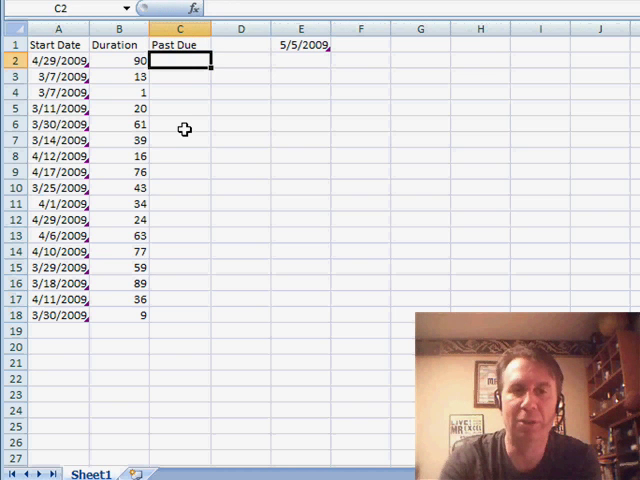
pyautogui.write('=A2+')
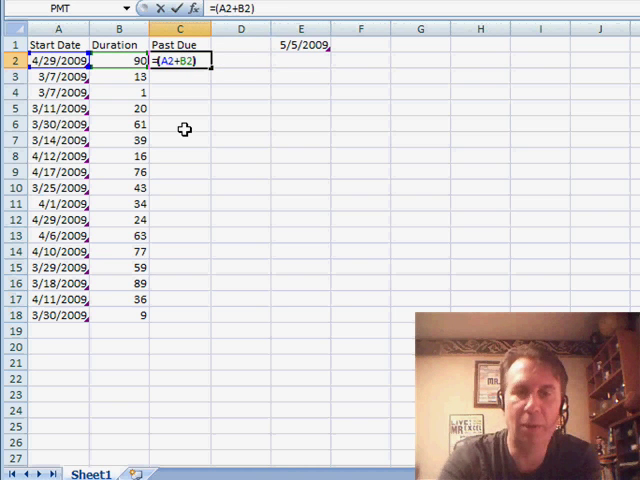
pyautogui.write('<')
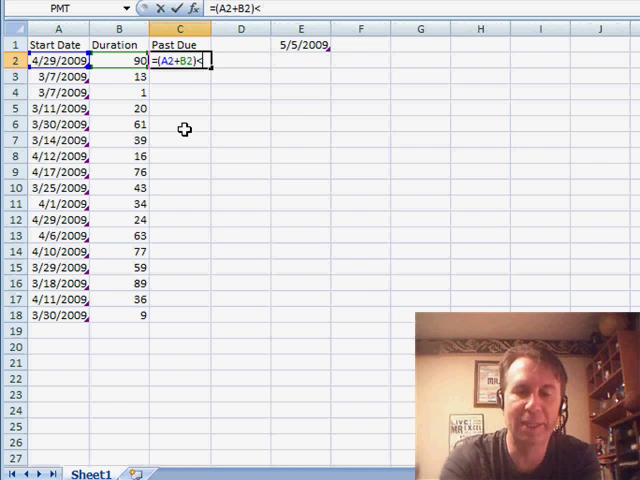
pyautogui.write('Today')
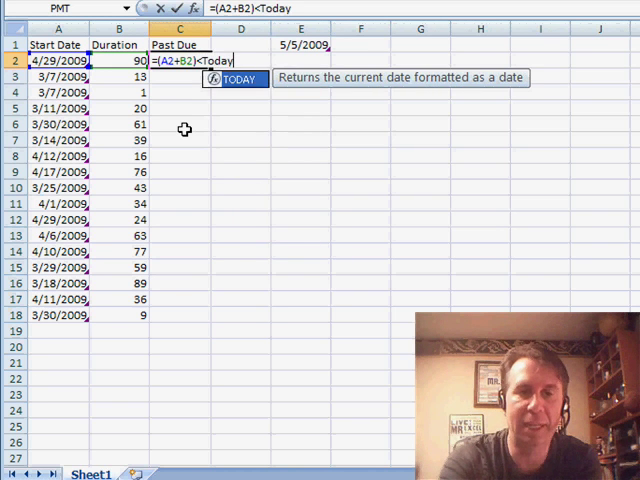
pyautogui.press('Return')
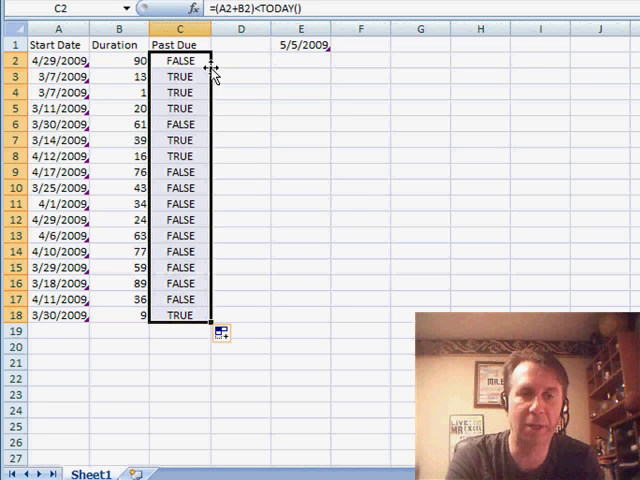
pyautogui.moveTo(128, 76)
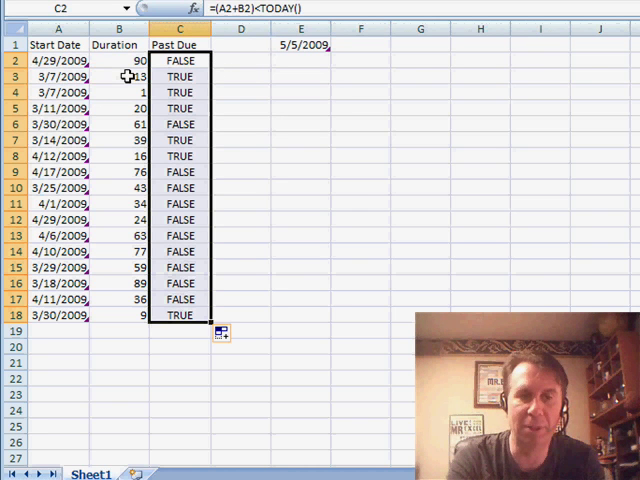
pyautogui.moveTo(186, 236)
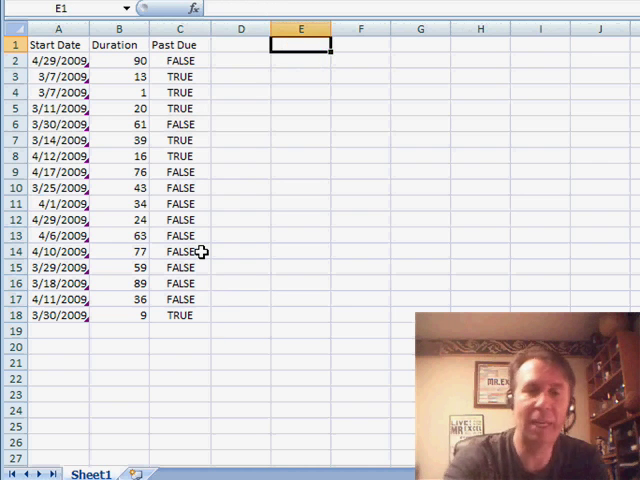
# Inspect the past-due formula in C2 before clearing the helper column
pyautogui.click(180, 60)
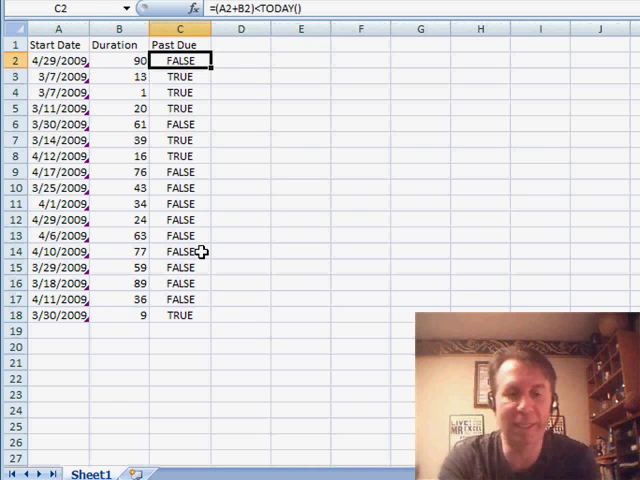
pyautogui.doubleClick(180, 60)
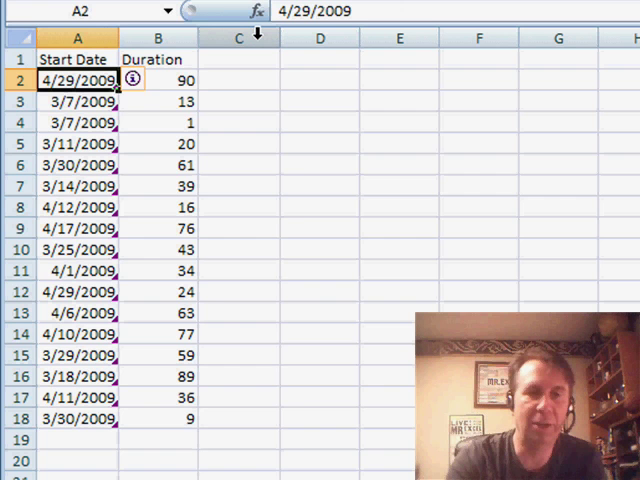
# Start a new conditional formatting rule for the selected range A2:B18
pyautogui.moveTo(76, 80); pyautogui.dragTo(156, 420)
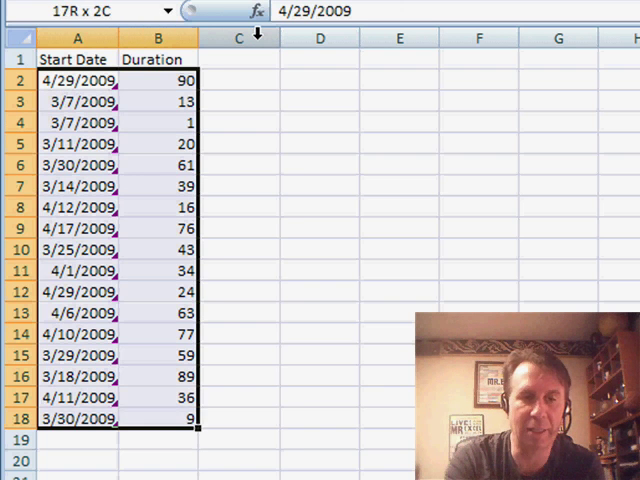
pyautogui.click(308, 40)
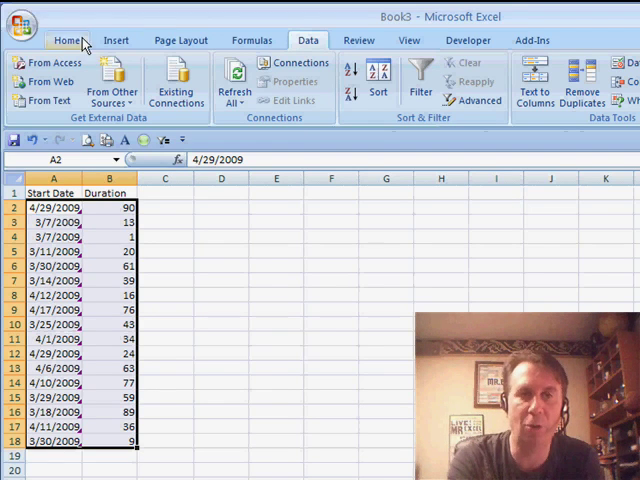
pyautogui.click(292, 82)
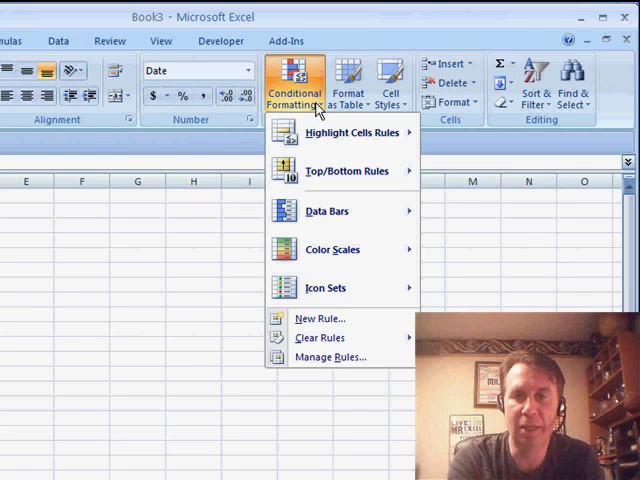
pyautogui.click(318, 318)
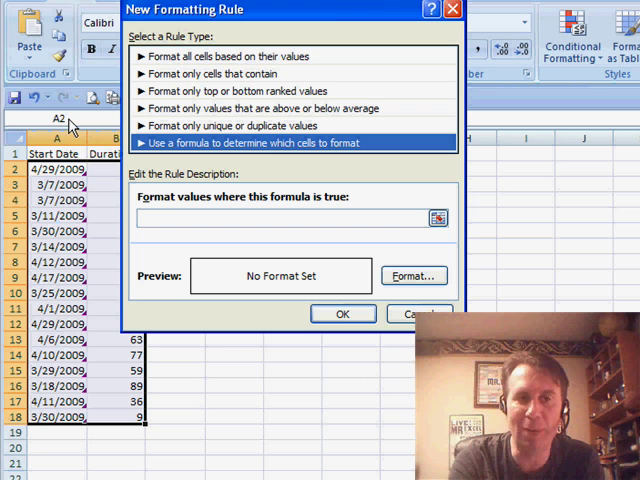
# Make it a formula rule with =($A2+$B2)<TODAY()
pyautogui.click(284, 216)
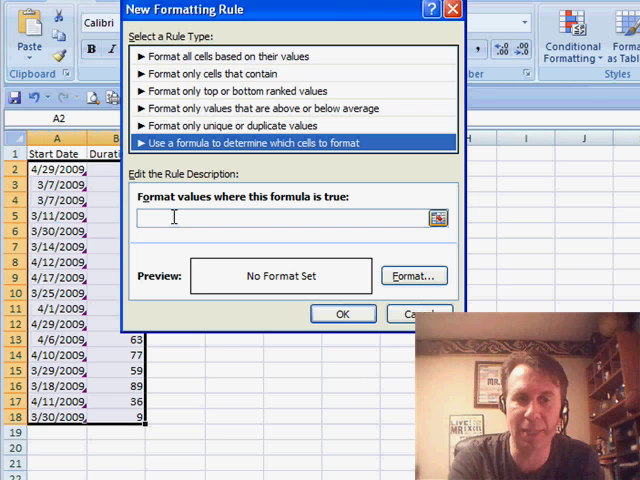
pyautogui.write('=($A2+$B2)<TODAY()')
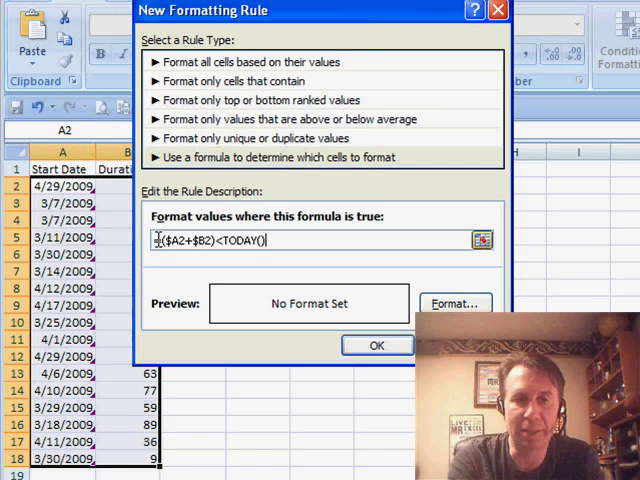
pyautogui.write('=')
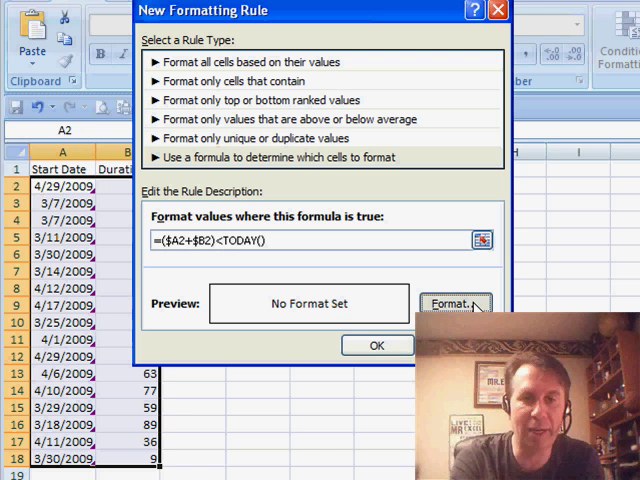
# Give the rule a red fill with bold white text and confirm the format
pyautogui.click(456, 304)
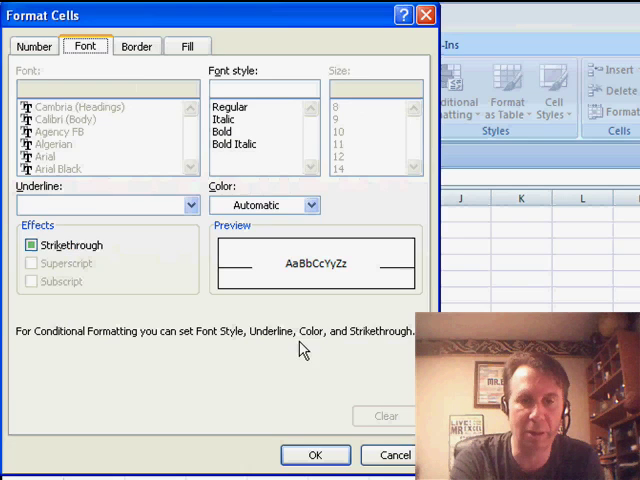
pyautogui.click(188, 46)
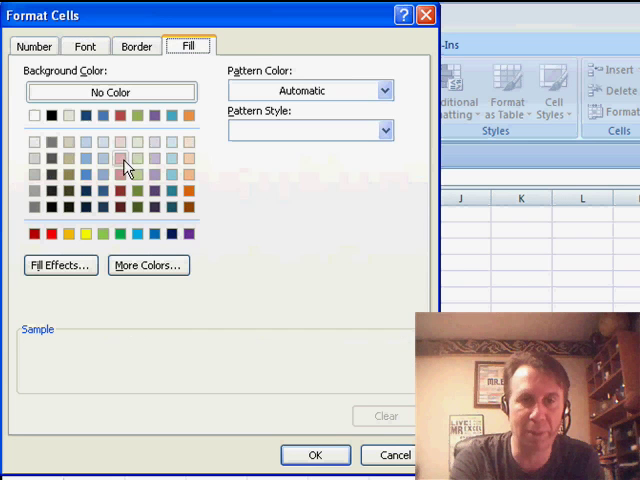
pyautogui.click(52, 232)
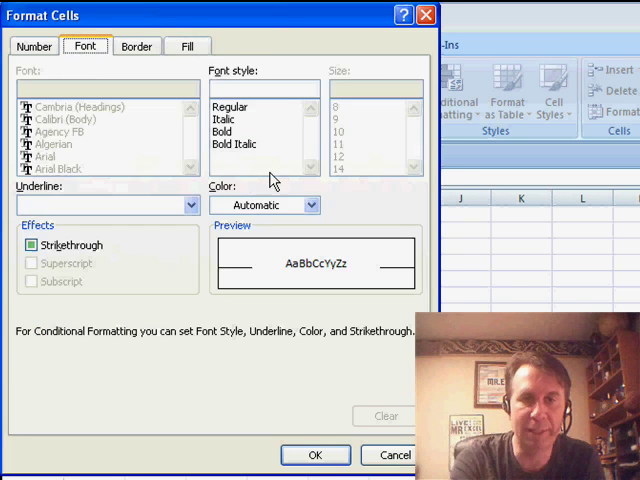
pyautogui.click(312, 204)
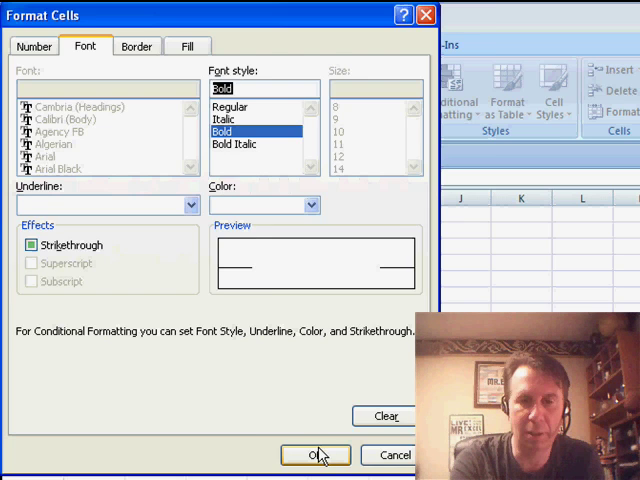
pyautogui.click(316, 454)
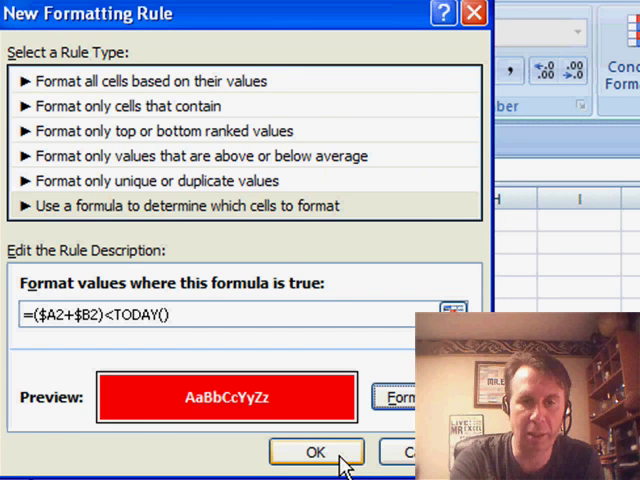
# Apply the rule so overdue rows turn red with bold white text, then check a start date
pyautogui.click(316, 452)
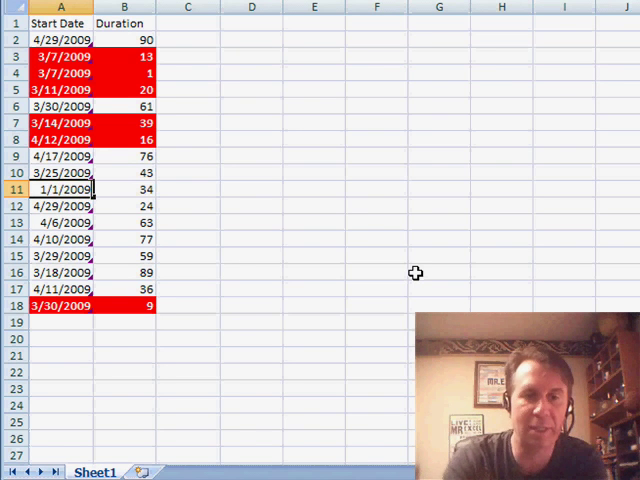
pyautogui.click(124, 188)
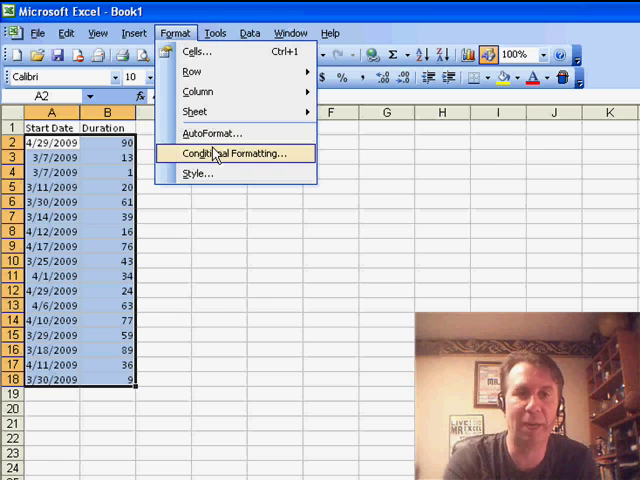
pyautogui.click(234, 152)
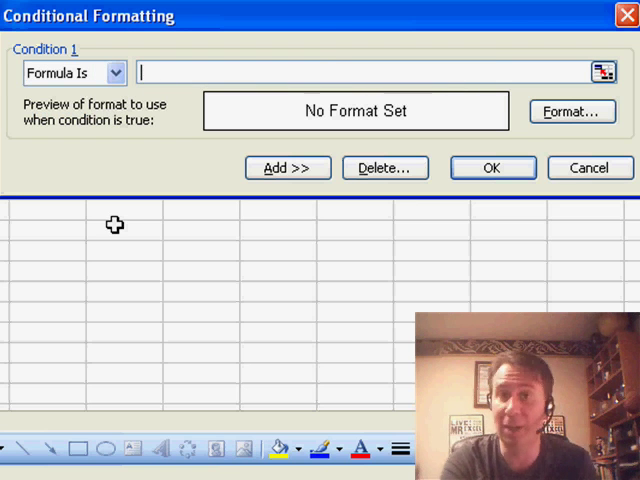
pyautogui.click(590, 168)
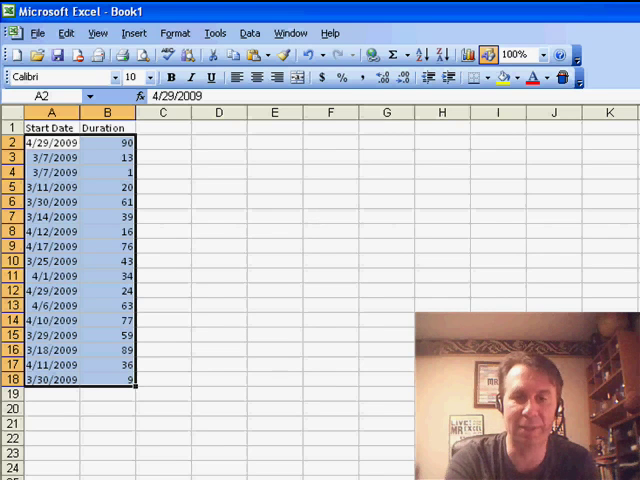